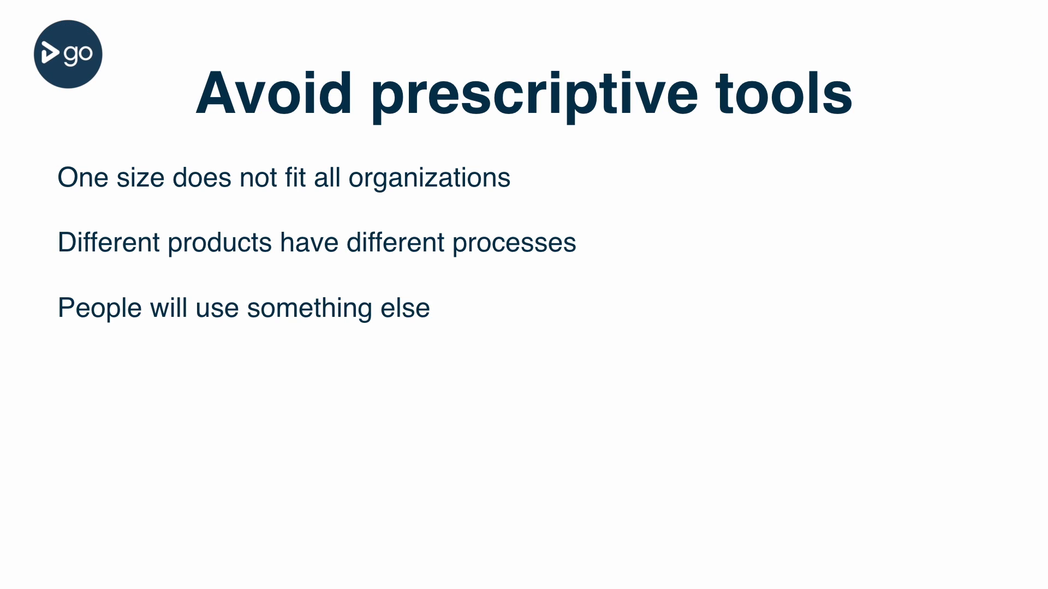
pyautogui.press('Right')
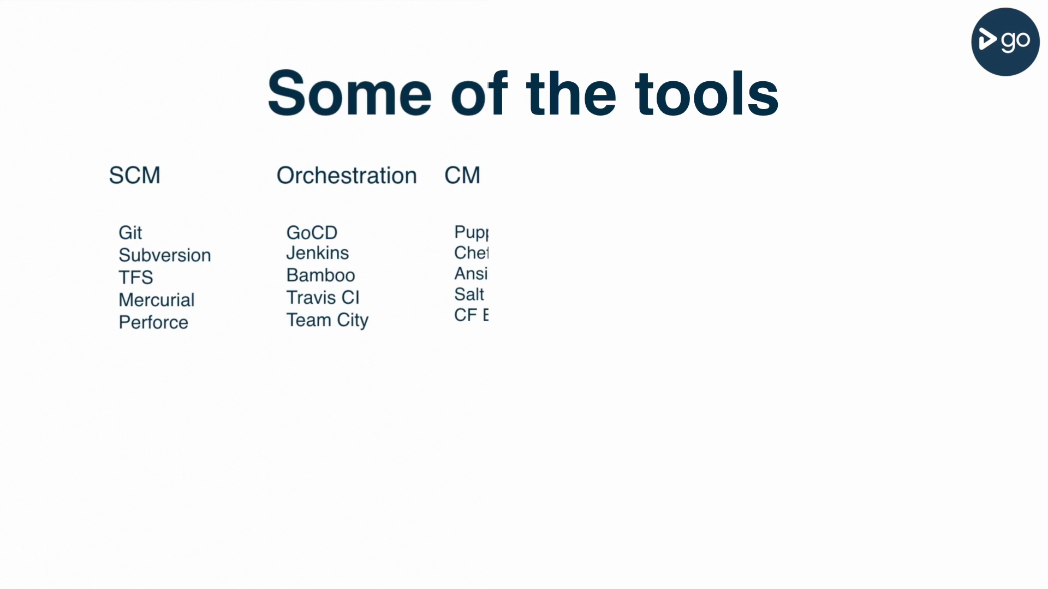
pyautogui.press('Right')
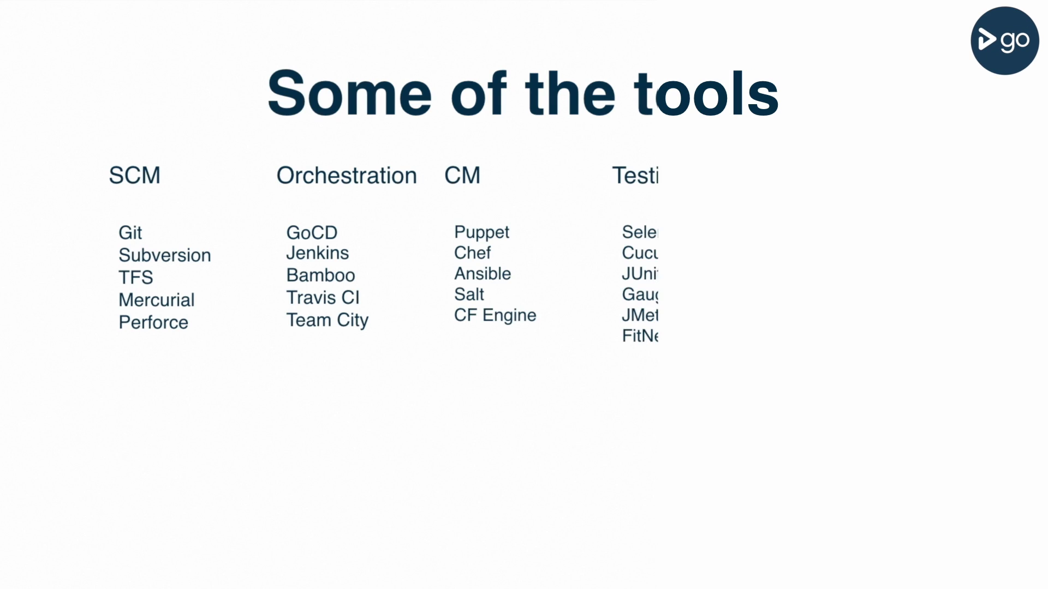